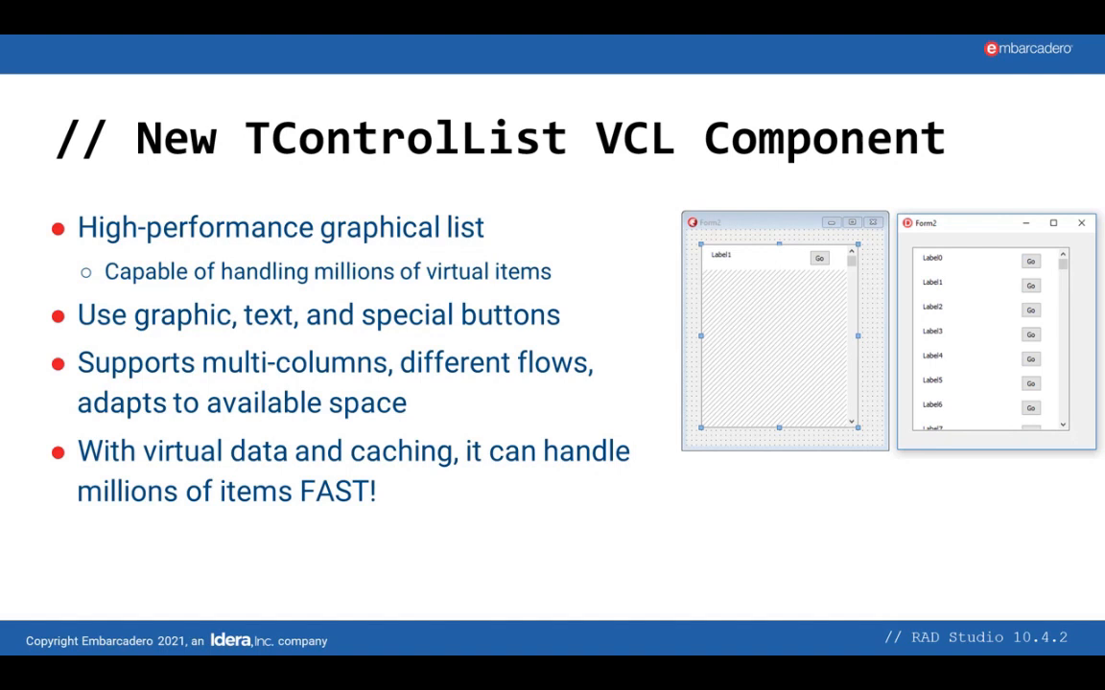
- Advance to the next slide before switching to the NumberBoxDemo project
key("Right")
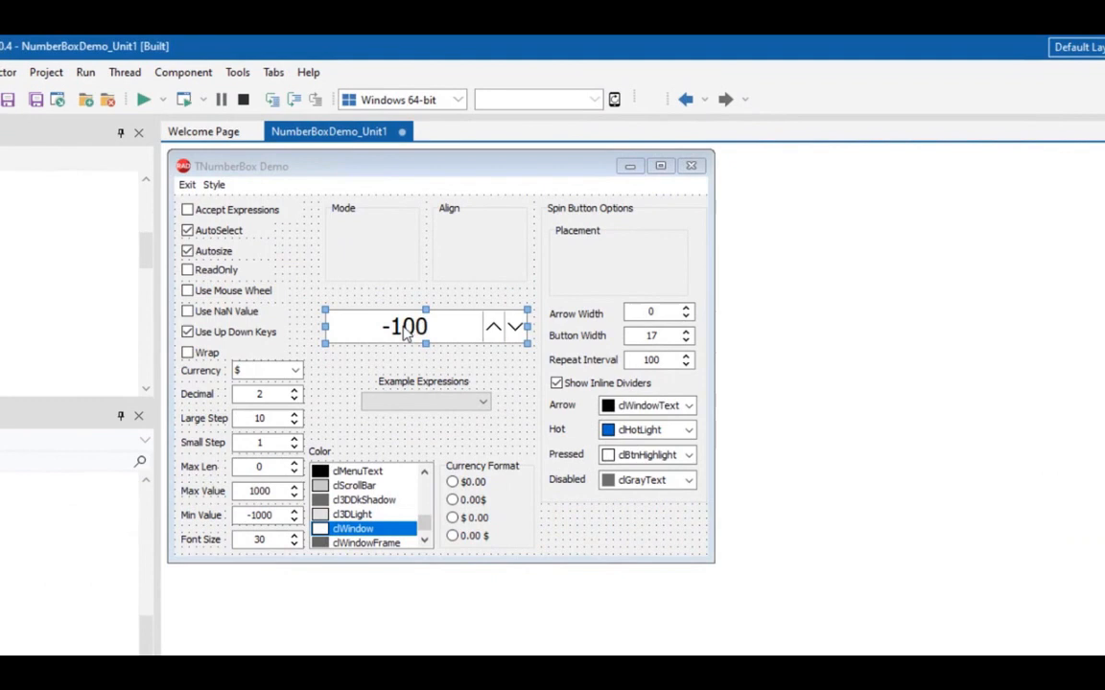
mouse_move(496, 352)
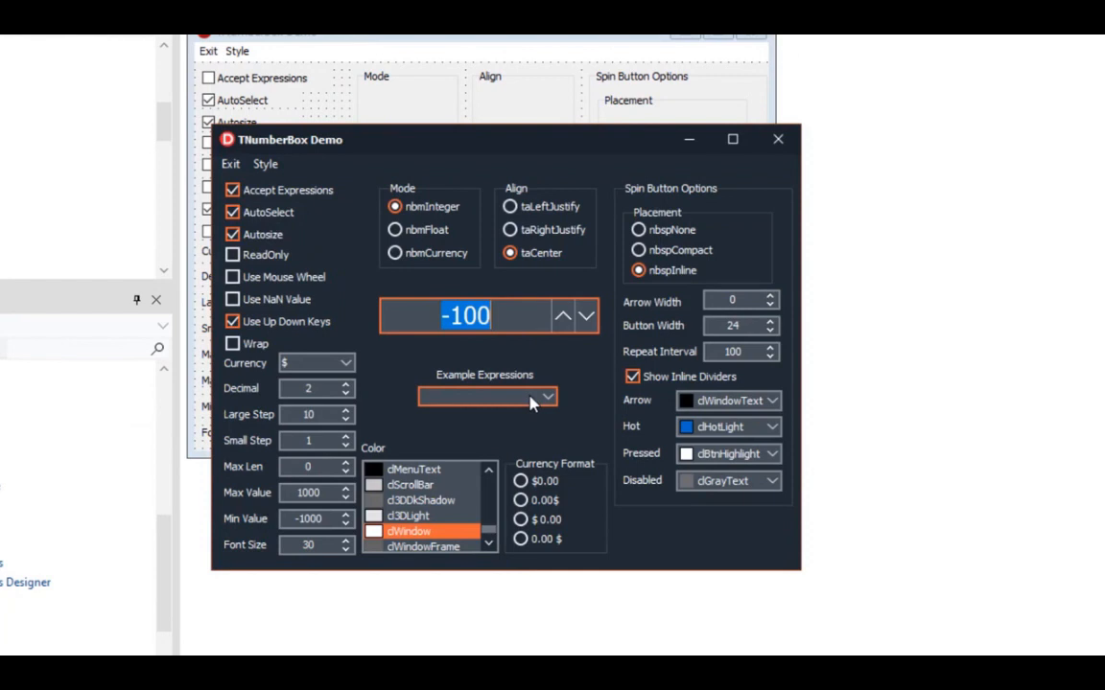
- Choose another example expression from the Example Expressions list for the number box to evaluate
left_click(547, 395)
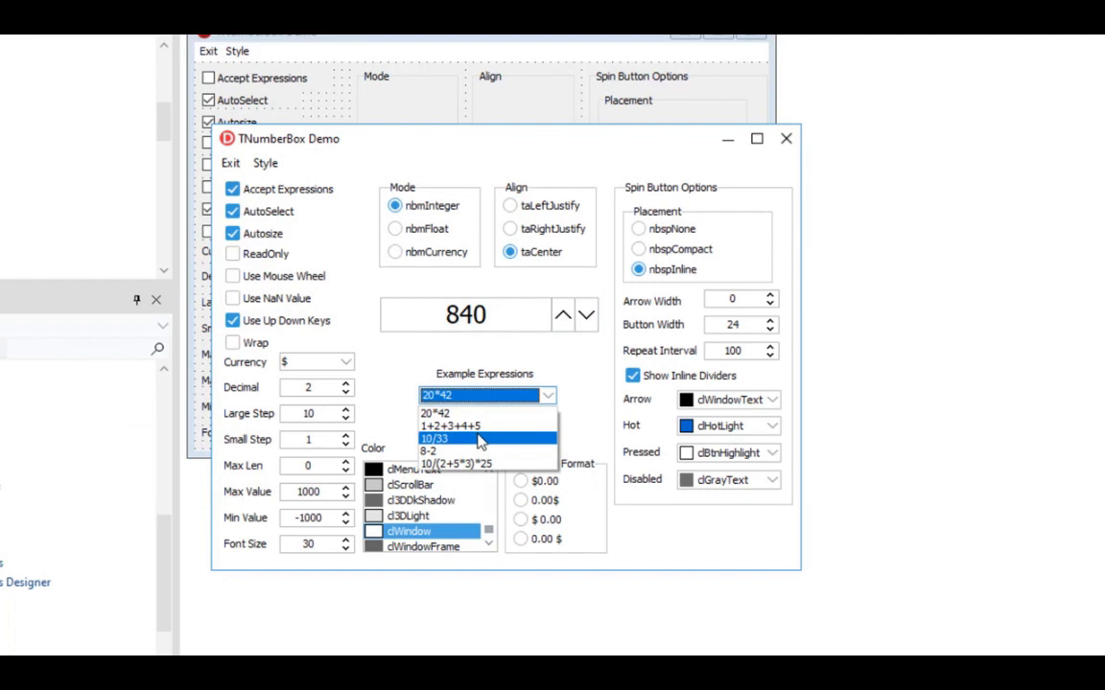
left_click(442, 438)
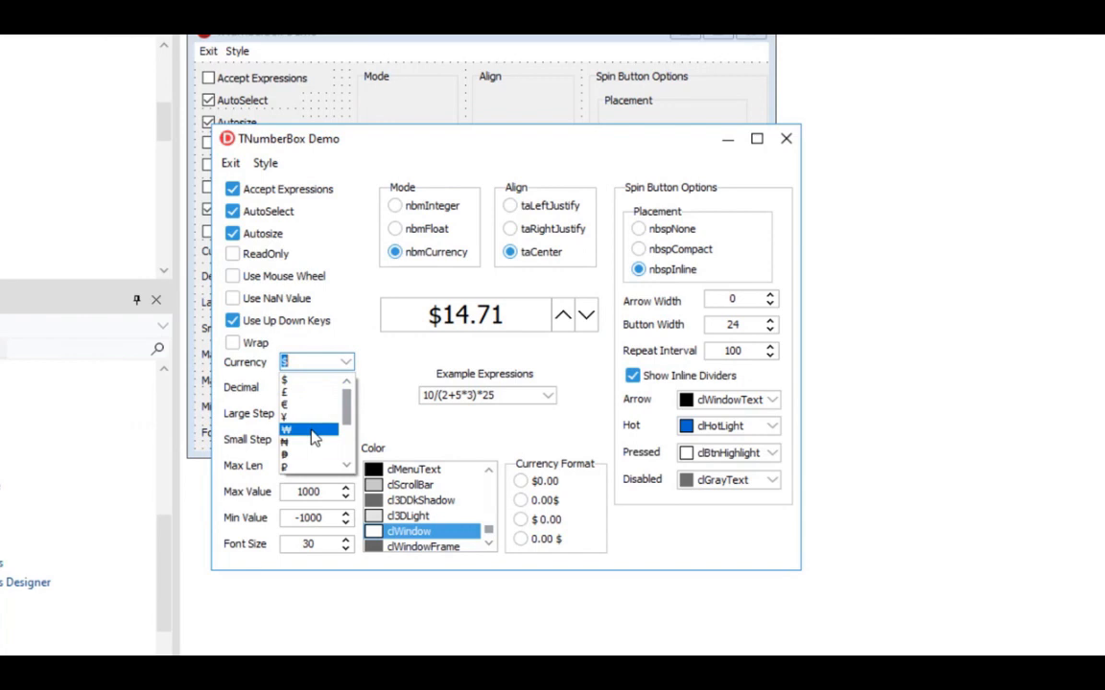
- Select the Rs symbol in the Currency combo box for the currency display
left_click(309, 426)
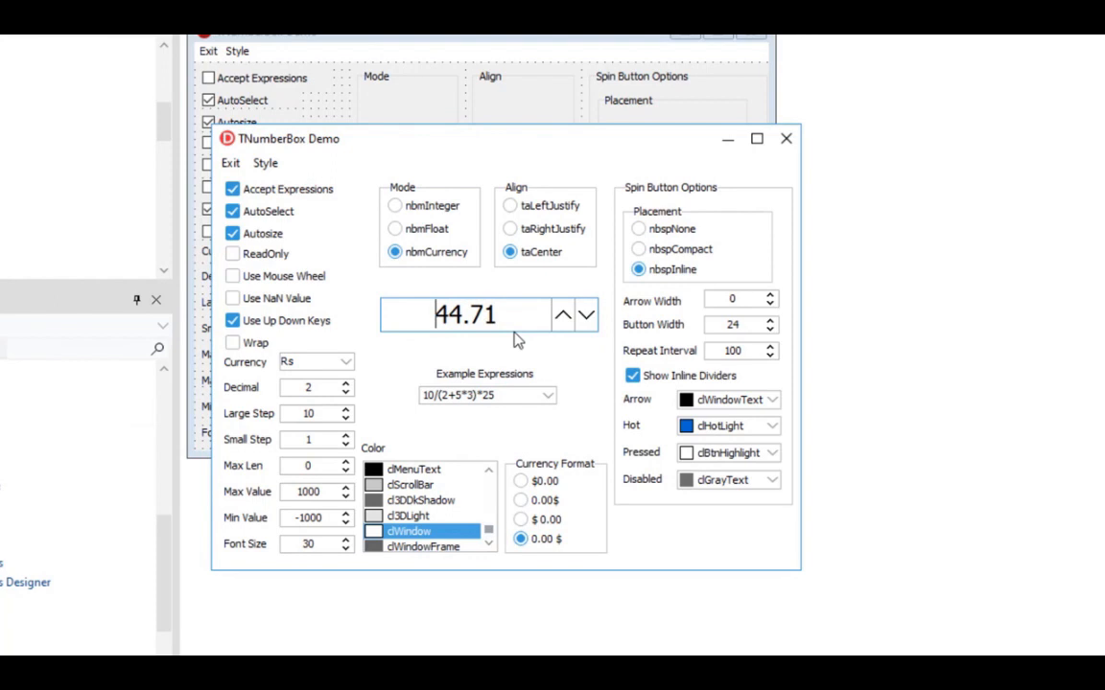
- Place the spin arrows inline (nbspInline) beside the value with Show Inline Dividers turned off
left_click(309, 440)
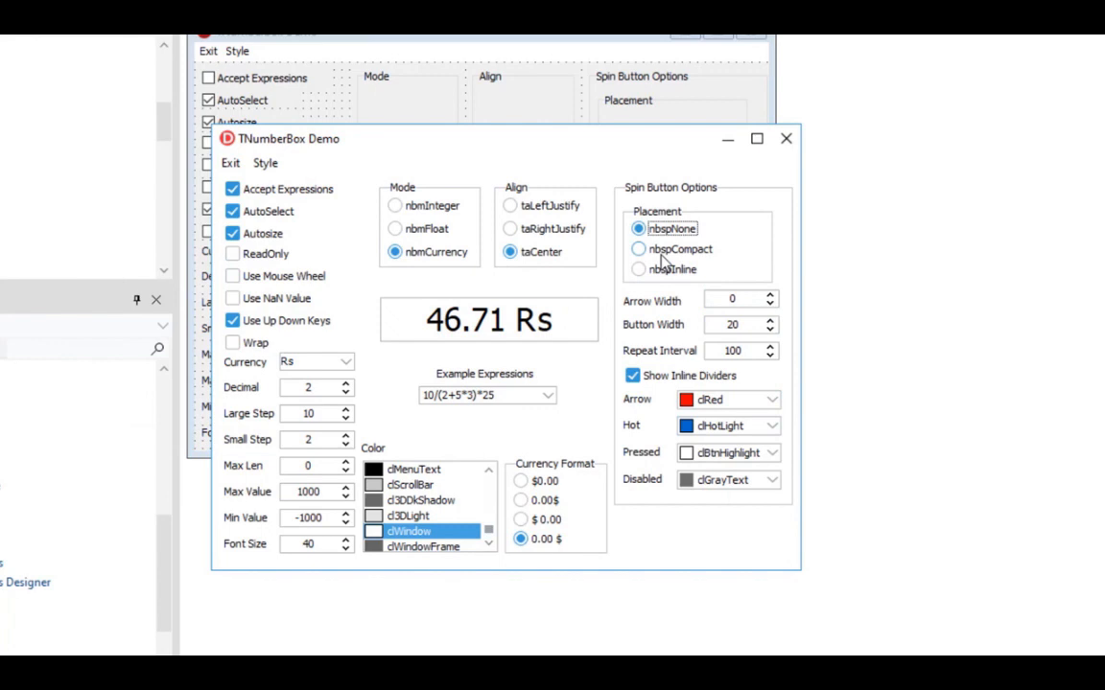
left_click(636, 269)
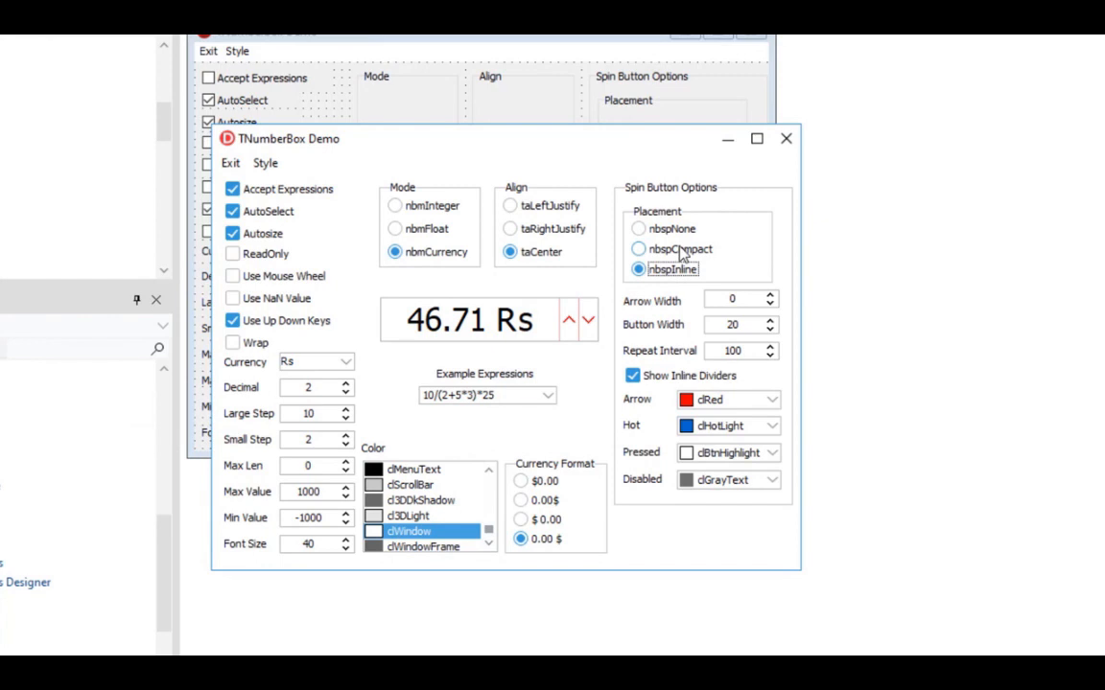
left_click(629, 376)
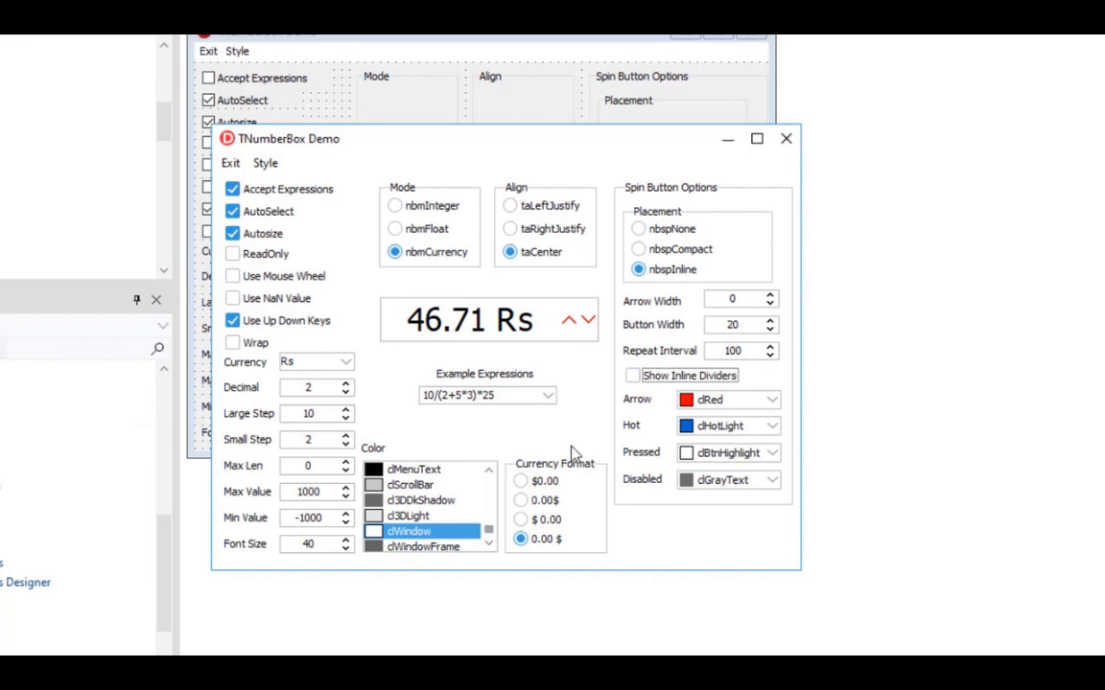
left_click(394, 228)
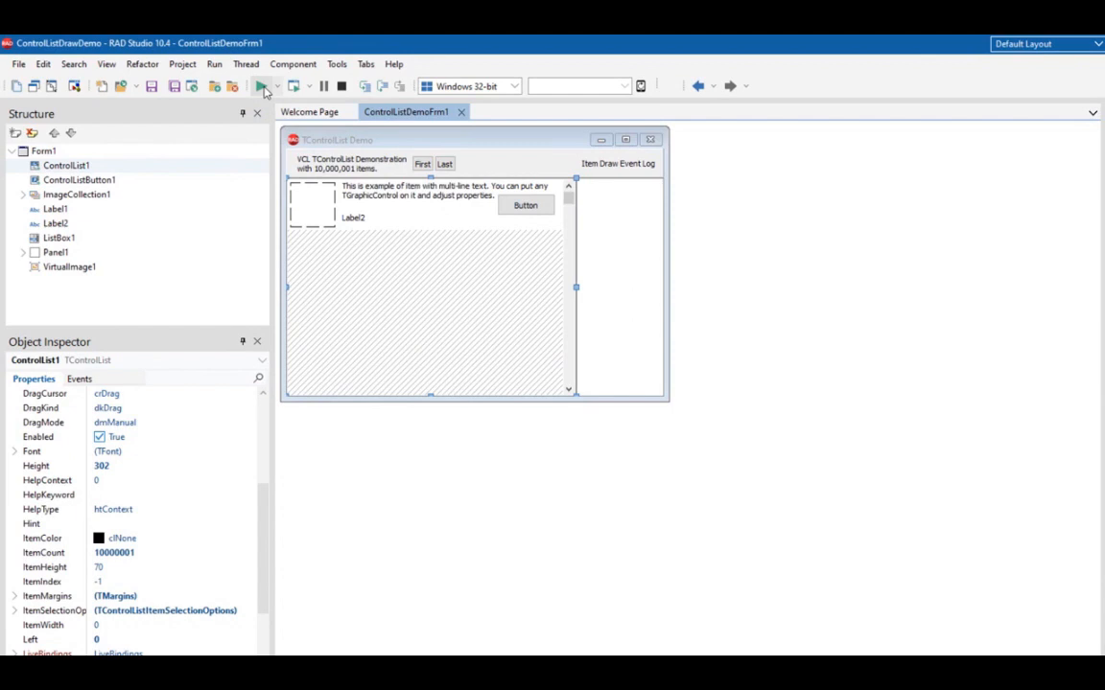
- Run the TControlList demo and jump to the last of its 10,000,001 items
left_click(260, 86)
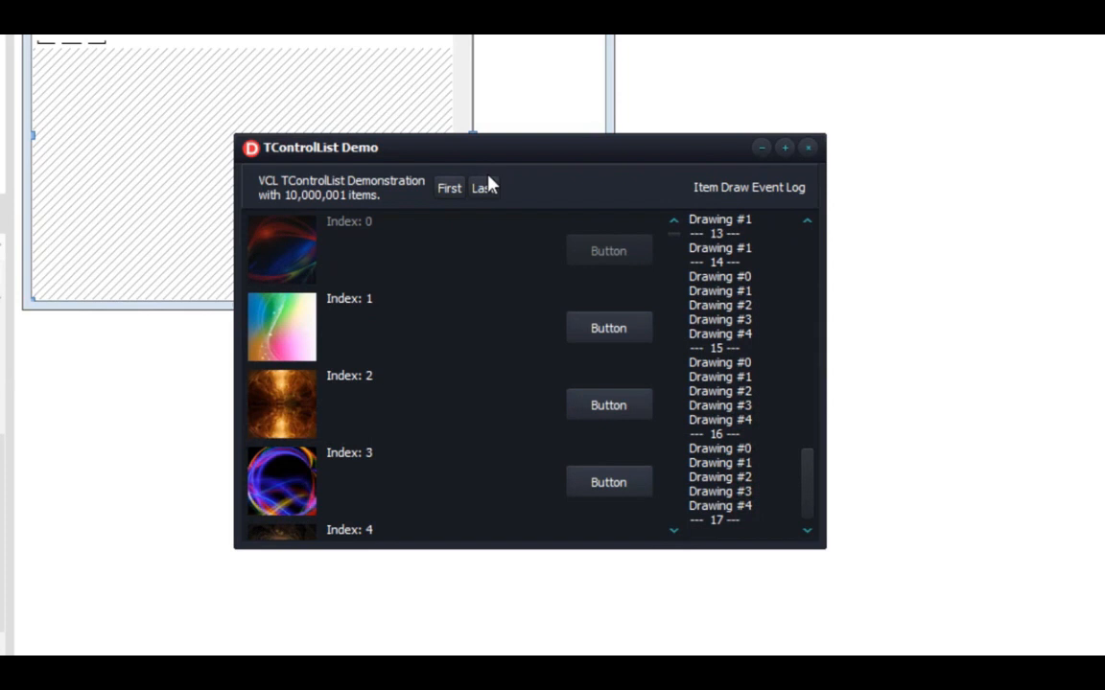
left_click(482, 187)
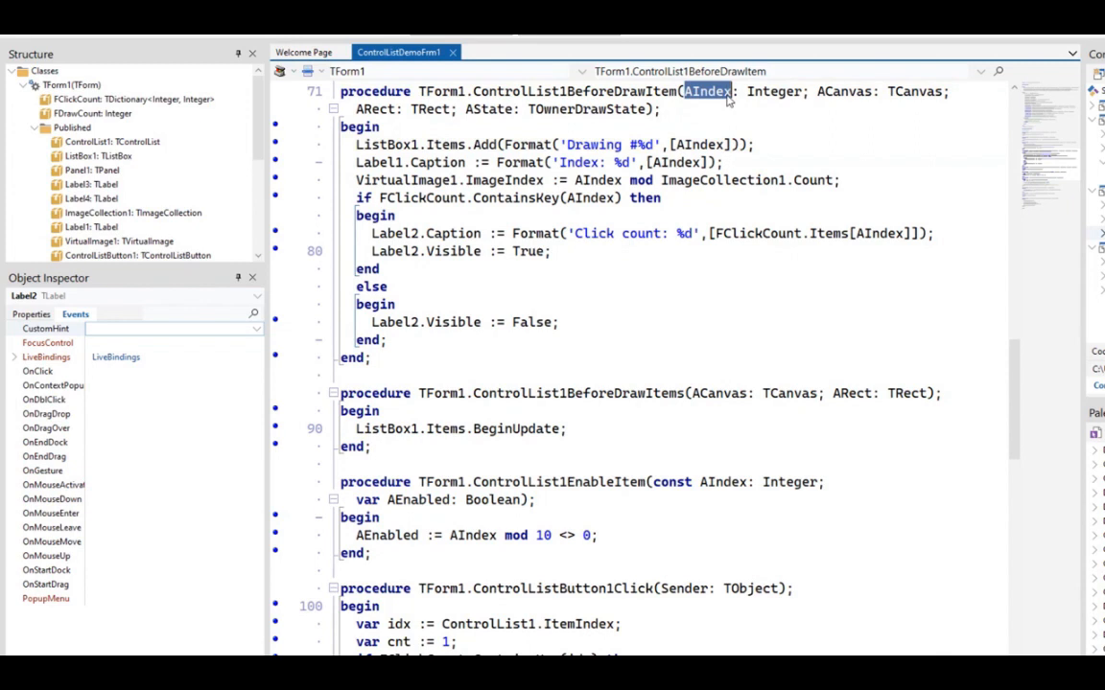
- Highlight the AIndex parameter in the ControlList1BeforeDrawItem handler
double_click(395, 251)
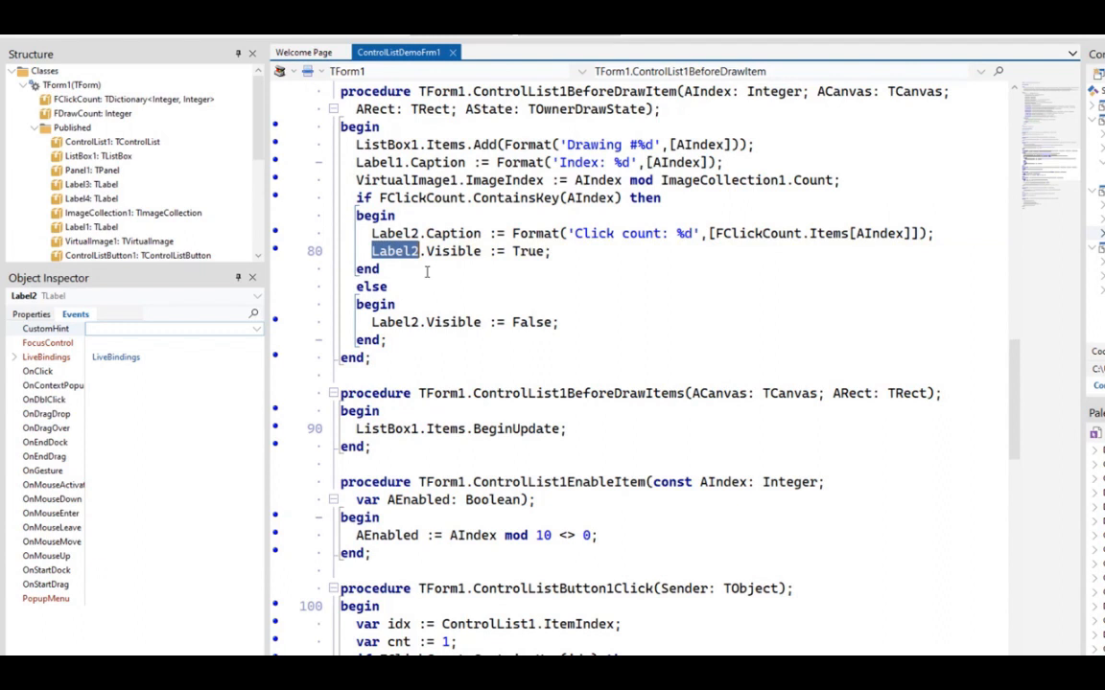
mouse_move(572, 322)
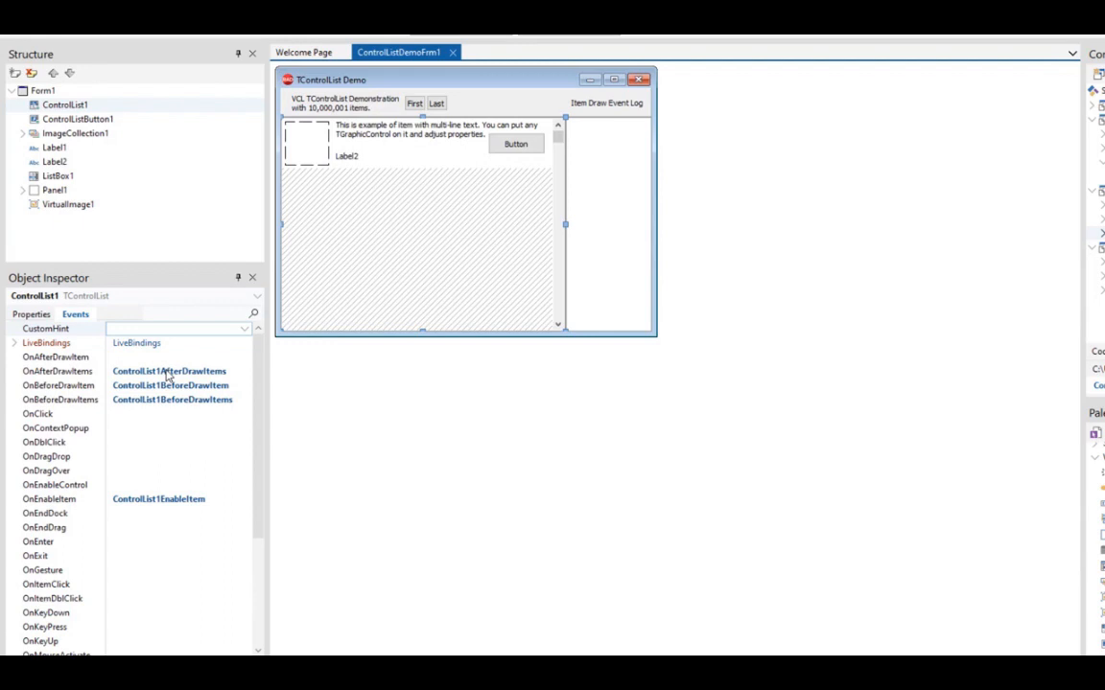
mouse_move(157, 407)
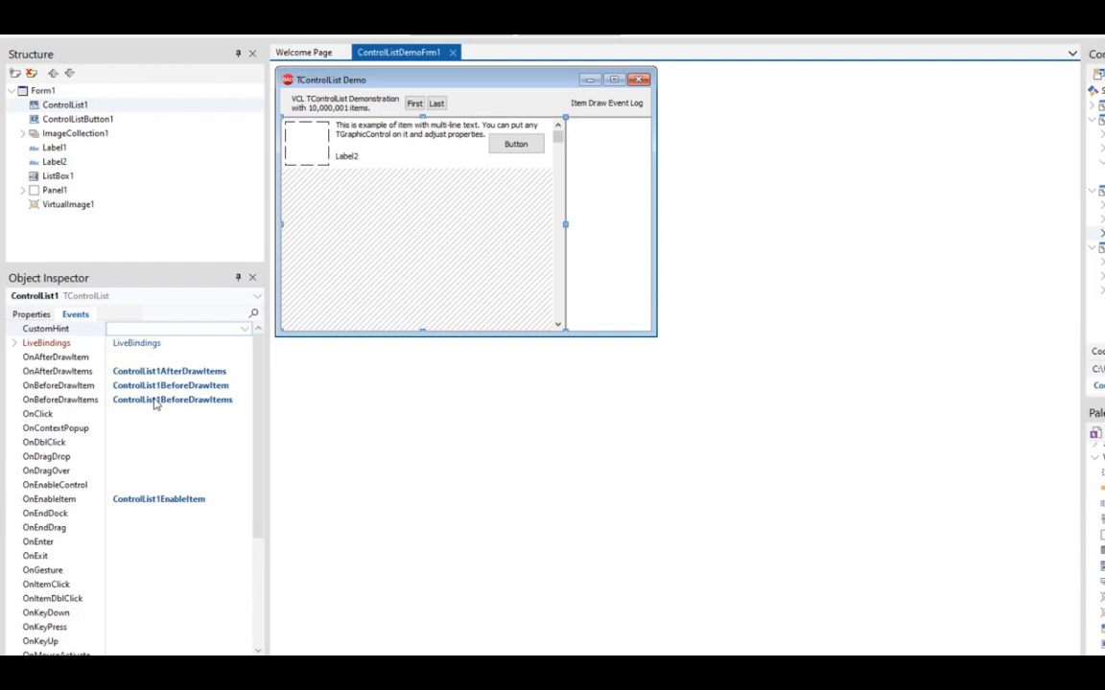
- Generate the OnShowControl handler for ControlList1 from the Object Inspector Events list
double_click(172, 400)
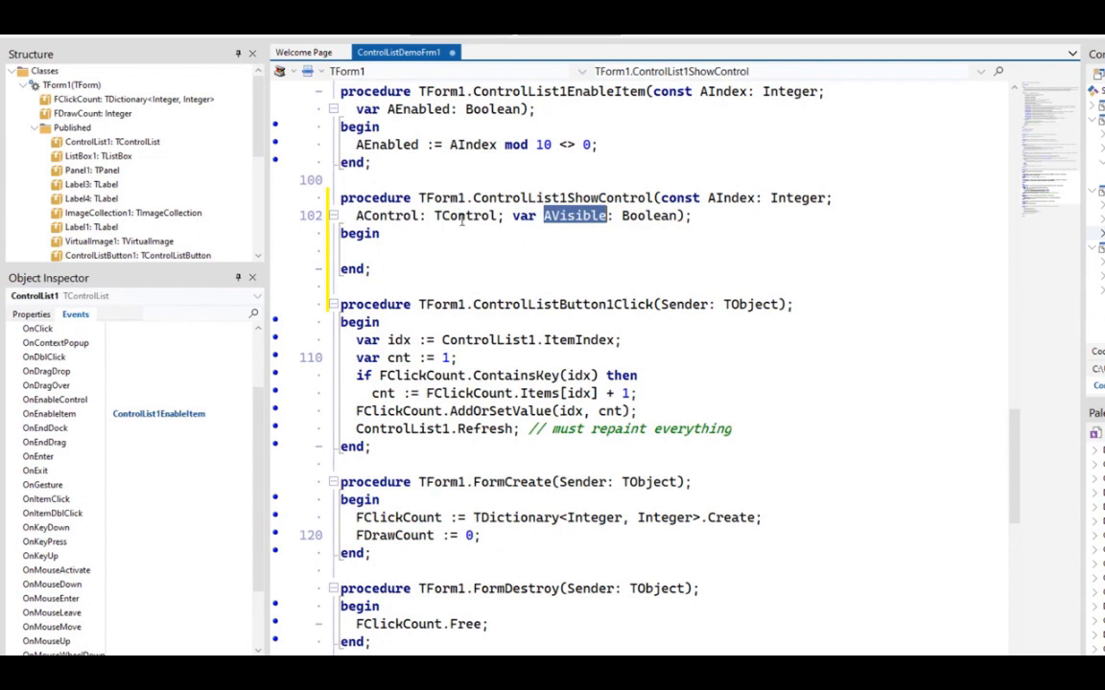
scroll("up", 3)
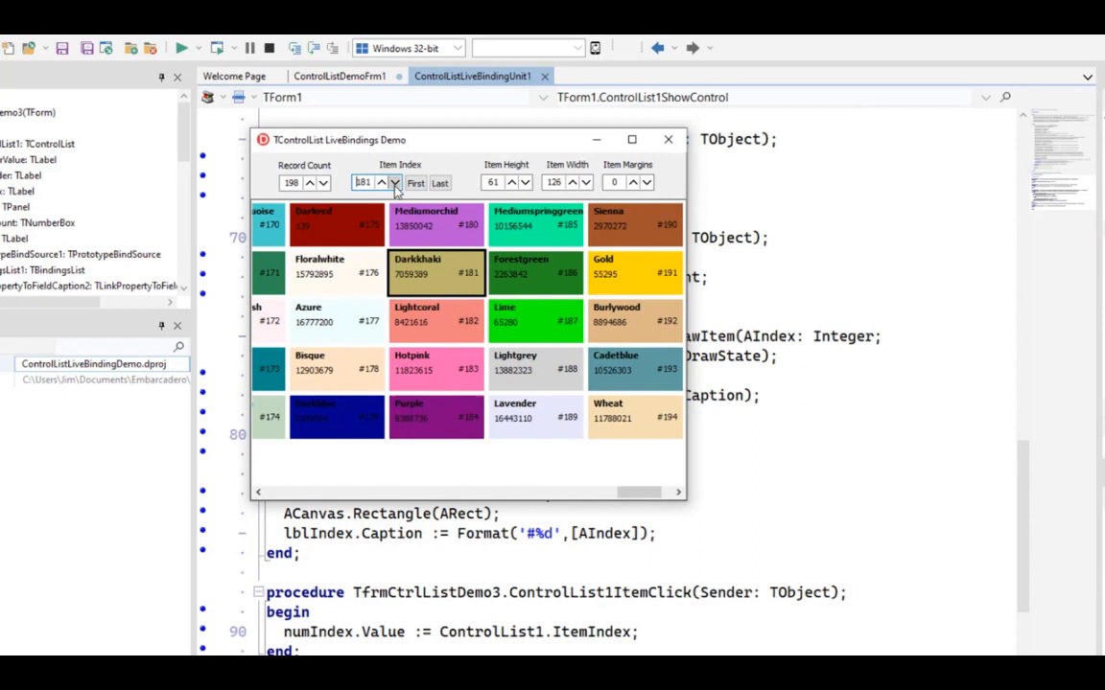
- Step the selected item index down by one in the running LiveBindings demo
left_click(393, 187)
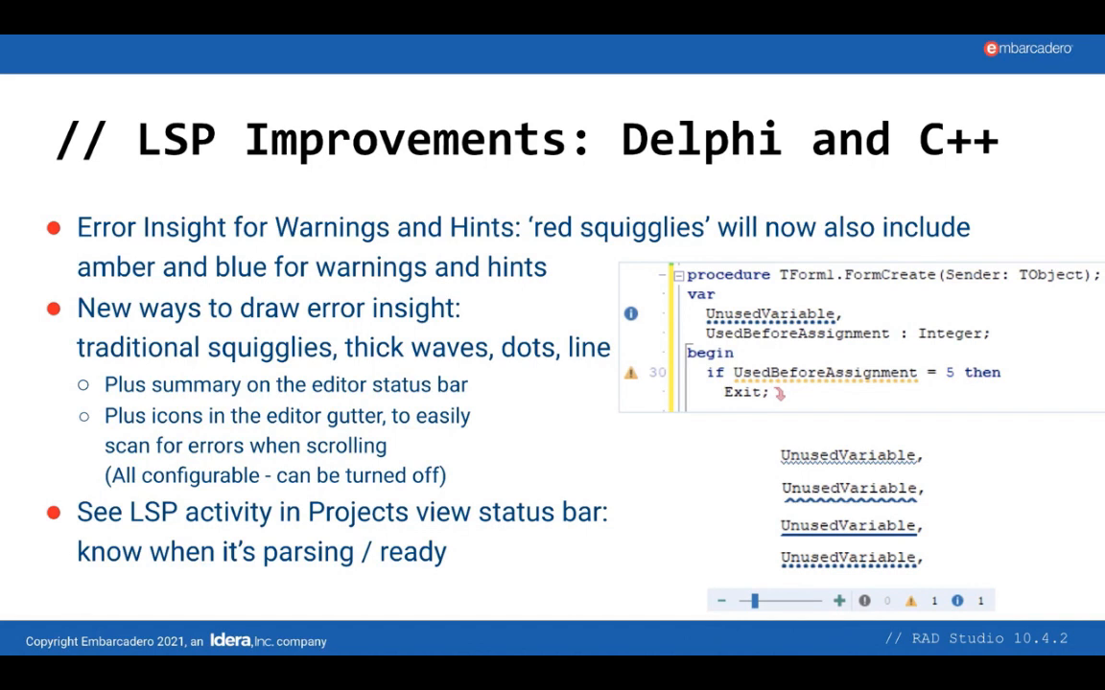
key("Right")
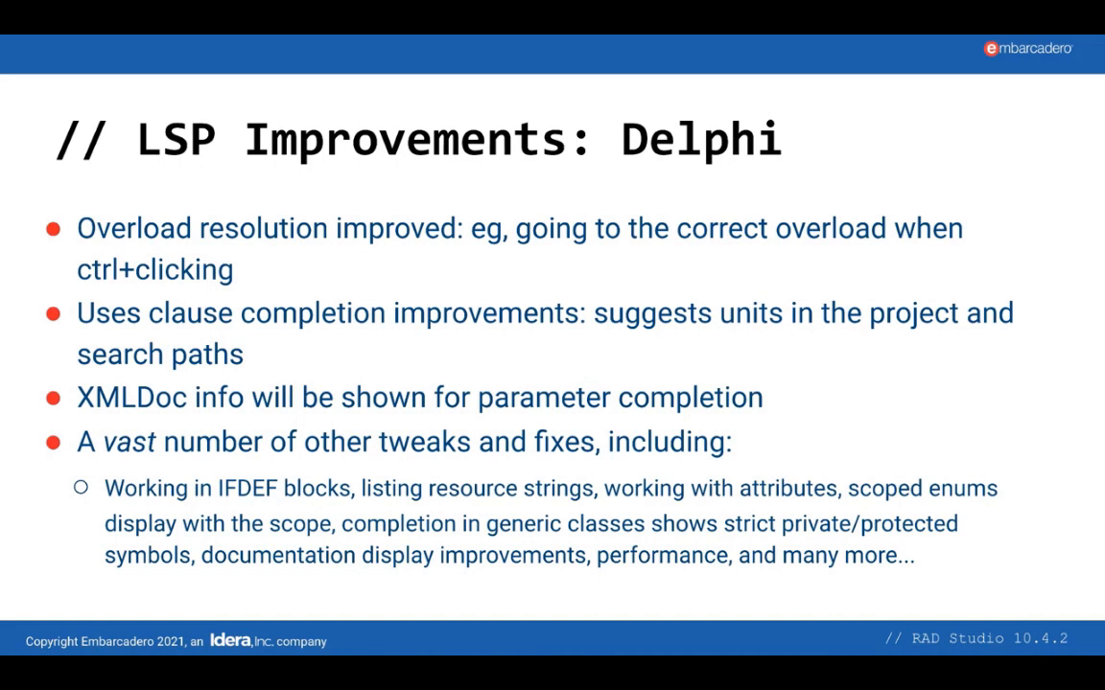
- Move on from the 'LSP Improvements: Delphi' slide to the next one
key("Right")
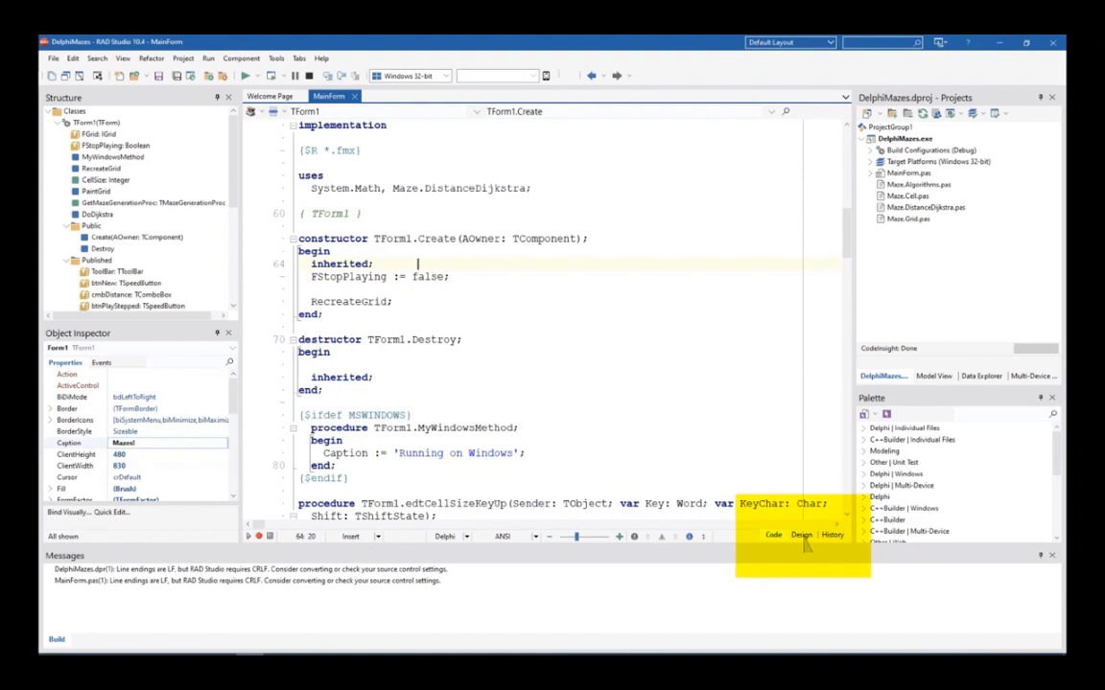
- Show MainForm in the Design view and open it in a New Edit Window
left_click(801, 534)
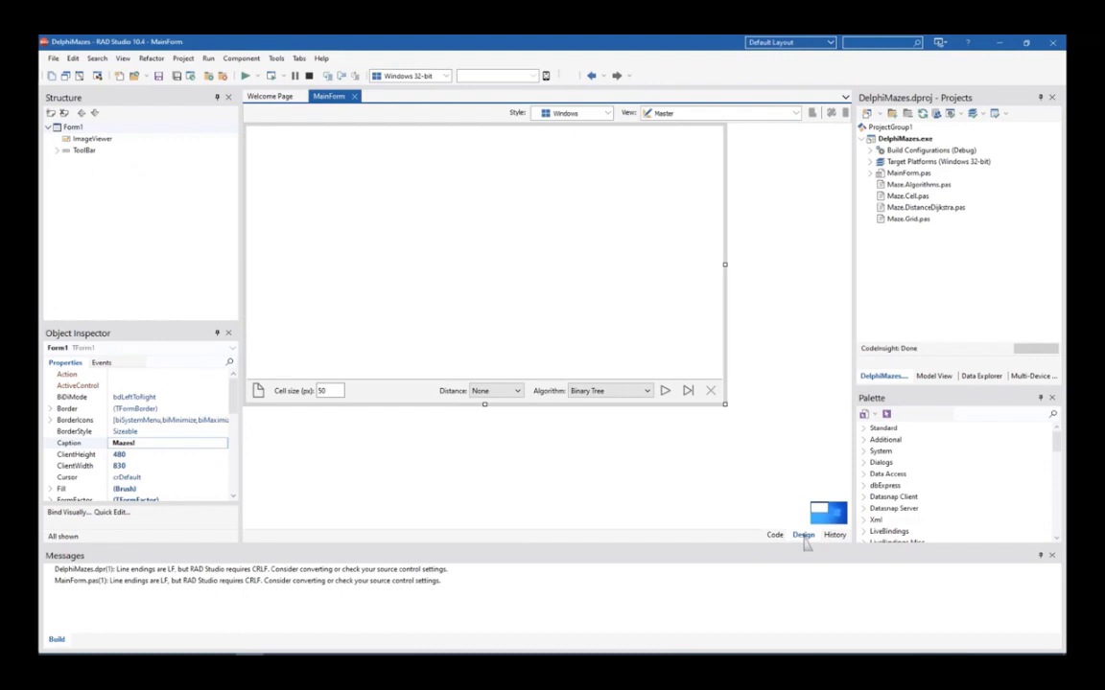
right_click(345, 122)
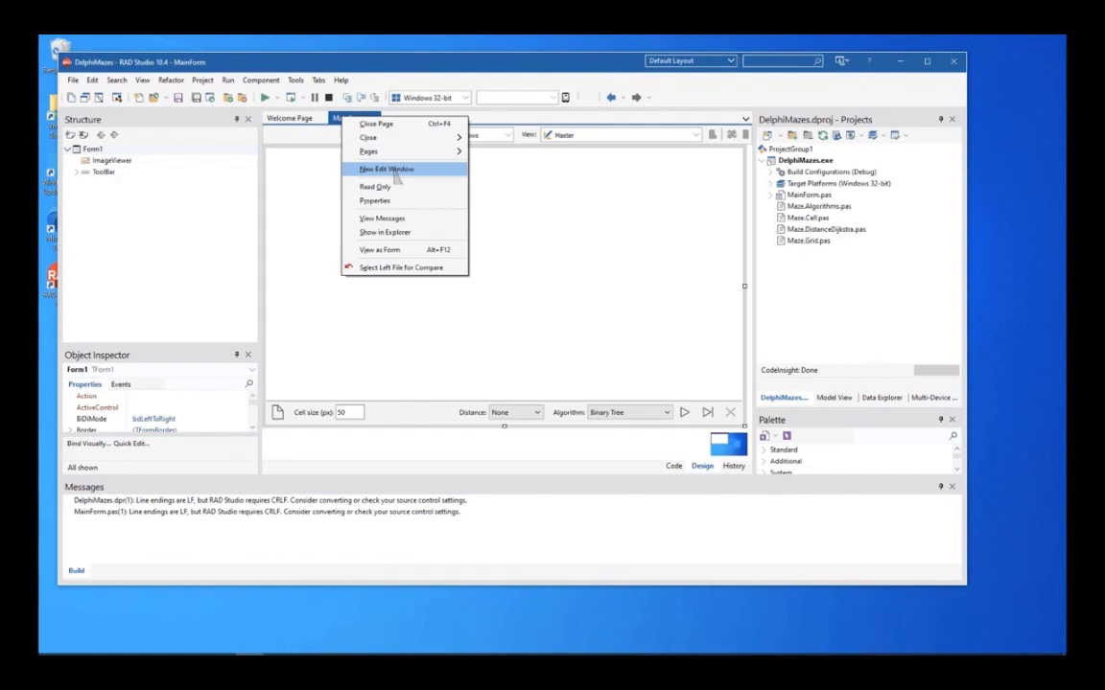
left_click(387, 169)
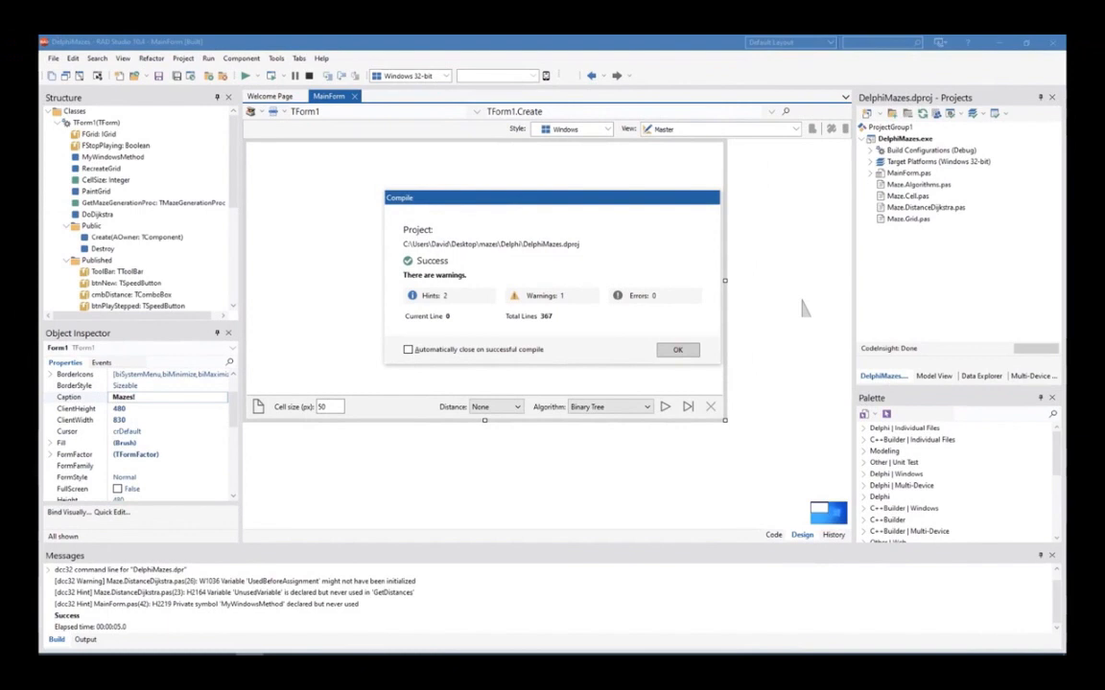
- Dismiss the Compile dialog after the DelphiMazes build finishes with 2 hints, 1 warning, no errors
left_click(677, 349)
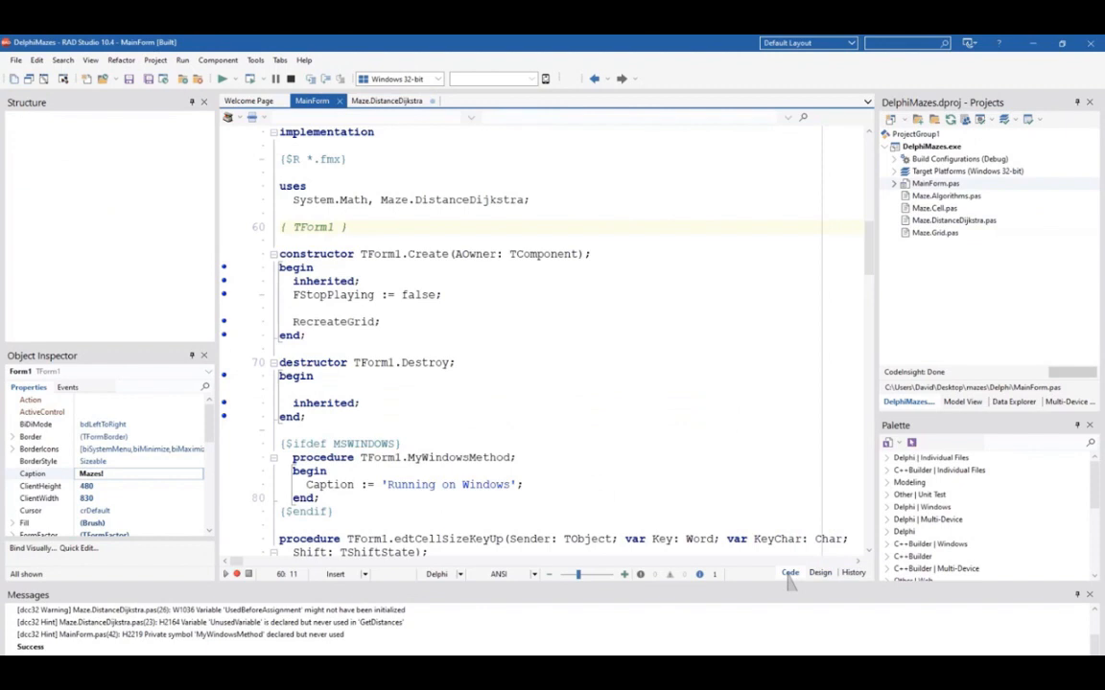
- Filter the open units by 'maz' to reach MainForm's source with Maze.DistanceDijkstra open
type("maz")
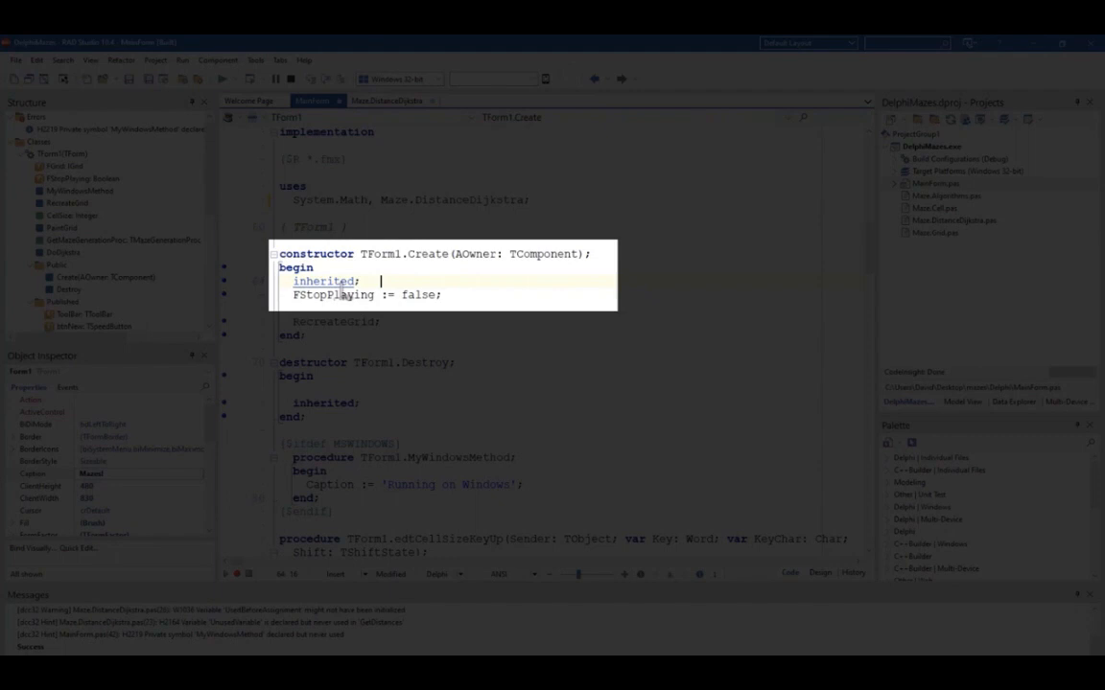
- Navigate from the inherited call to TCustomForm.Create in FMX.Forms, then return to MainForm
left_click(375, 101)
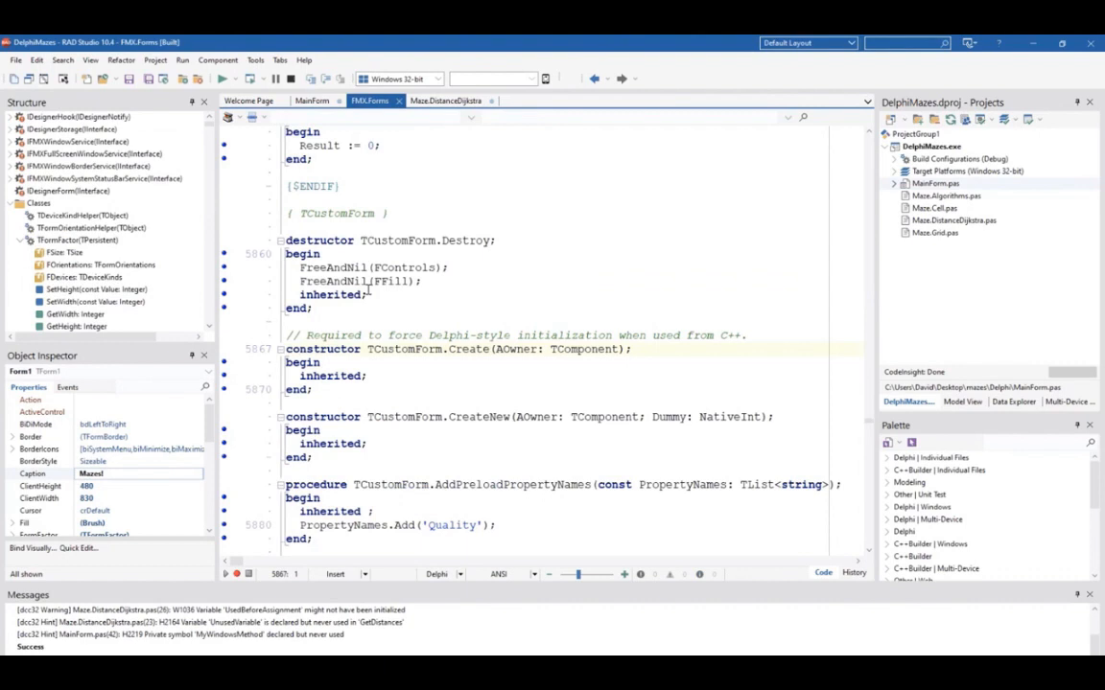
left_click(311, 102)
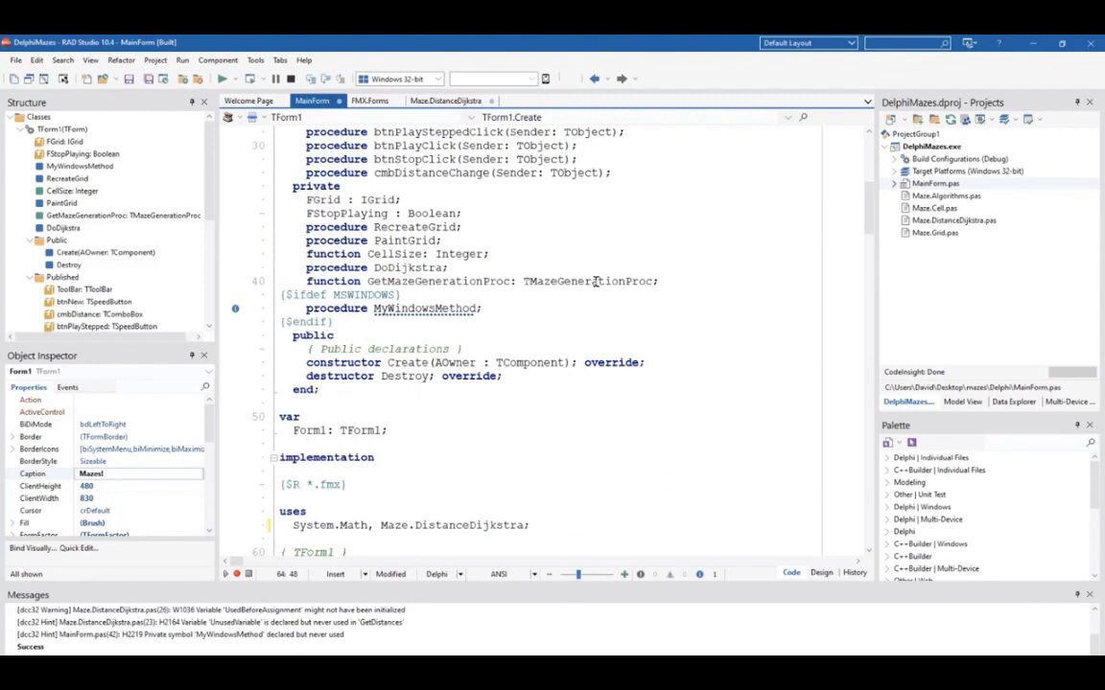
mouse_move(420, 308)
type("Caption := 'Running on Windows';")
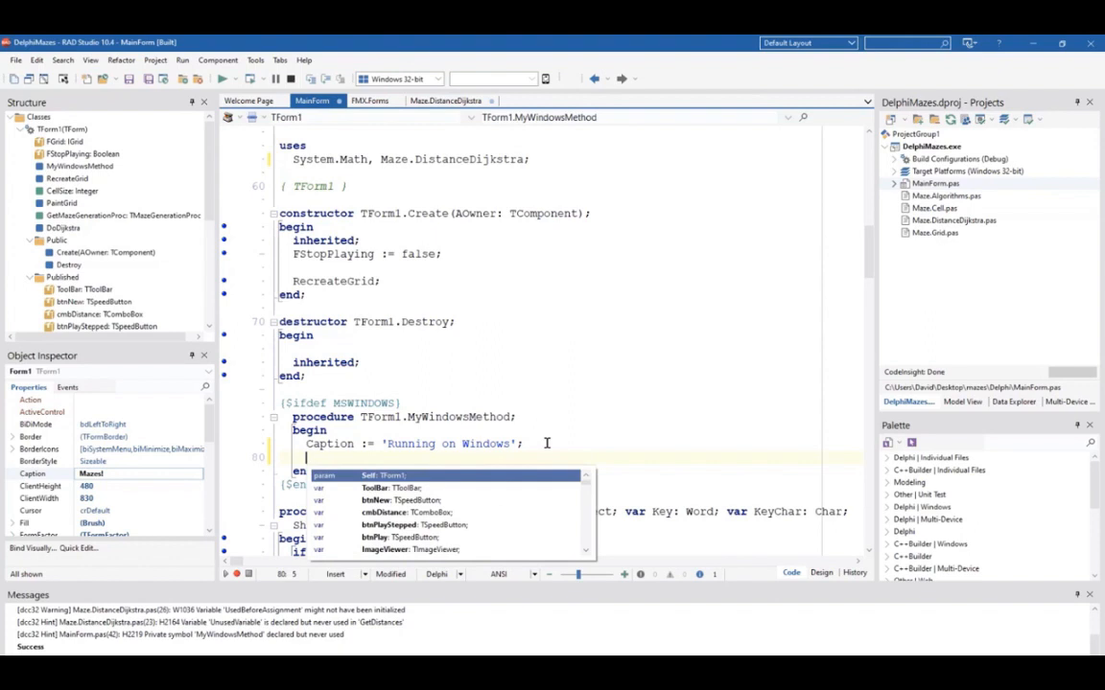
- Add a MyWindowsMethod; call inside the {$ifdef MSWINDOWS} block of MainForm
type("MyWindowsMethod;")
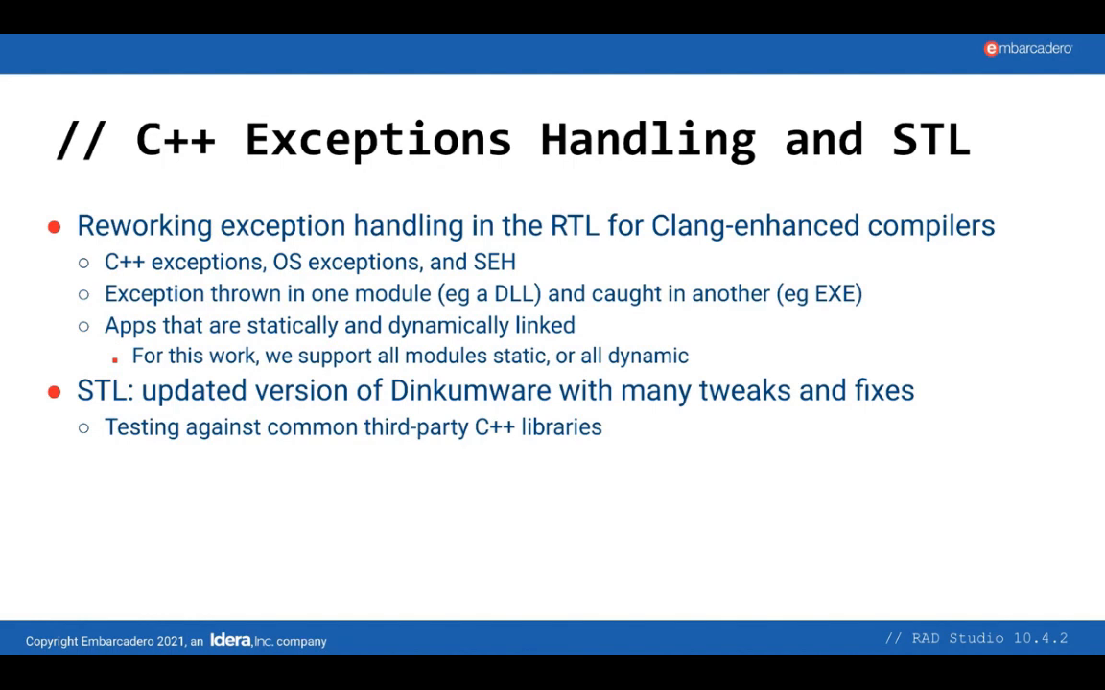
- Advance to the Additional Enhancements and Quality section slide
key("Right")
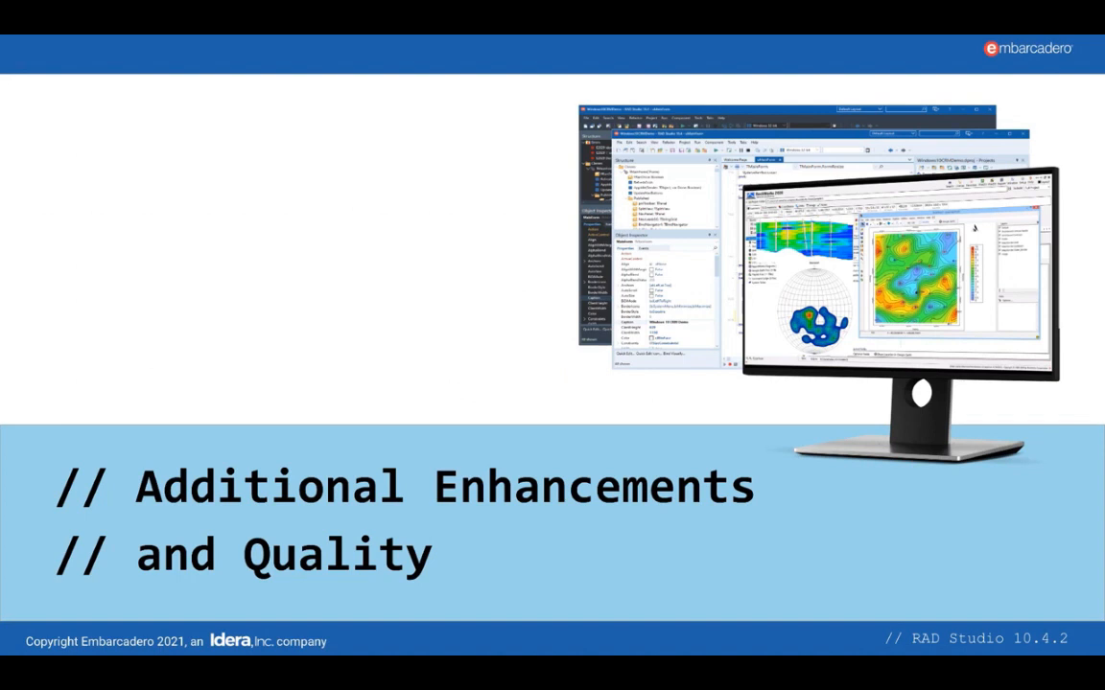